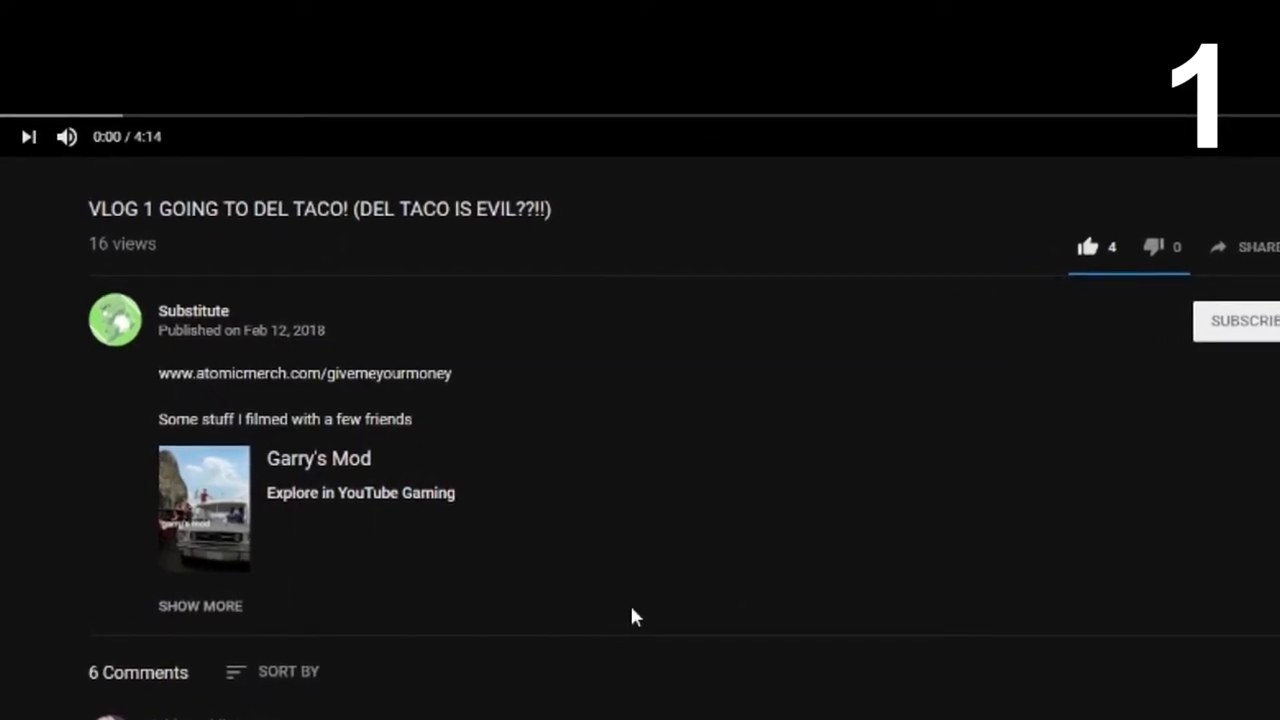
pyautogui.scroll(-3)
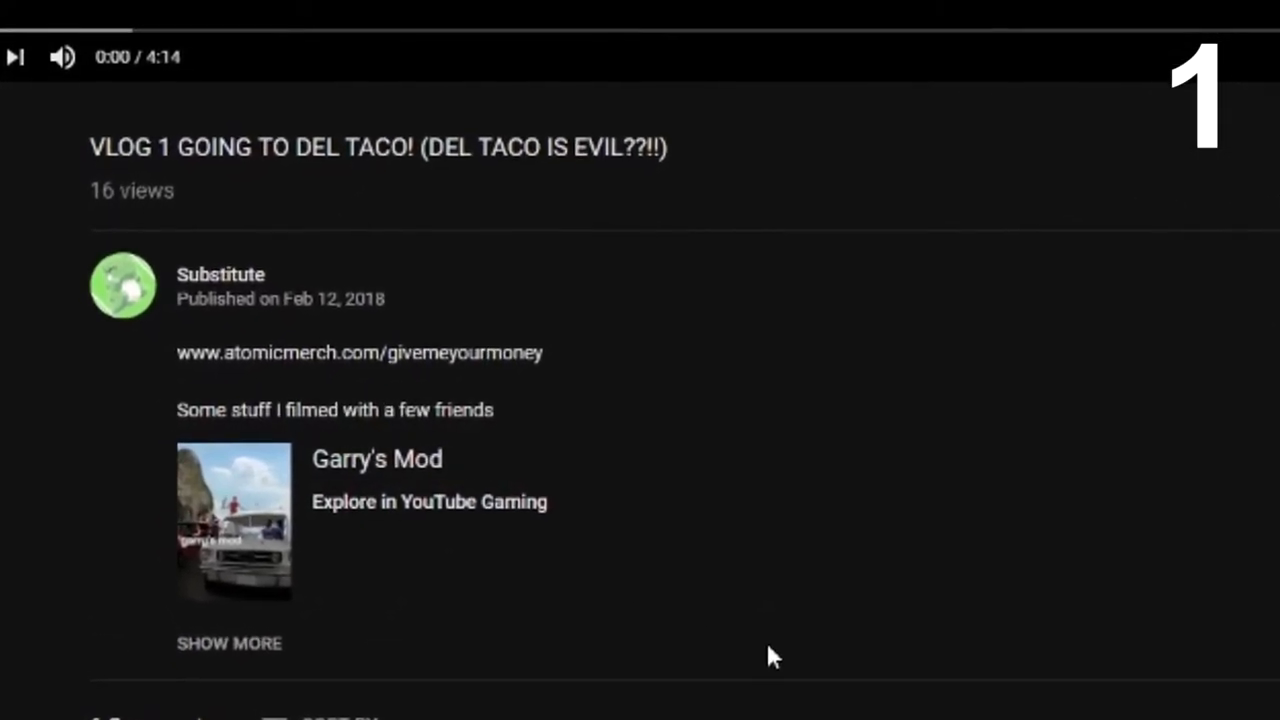
pyautogui.scroll(-3)
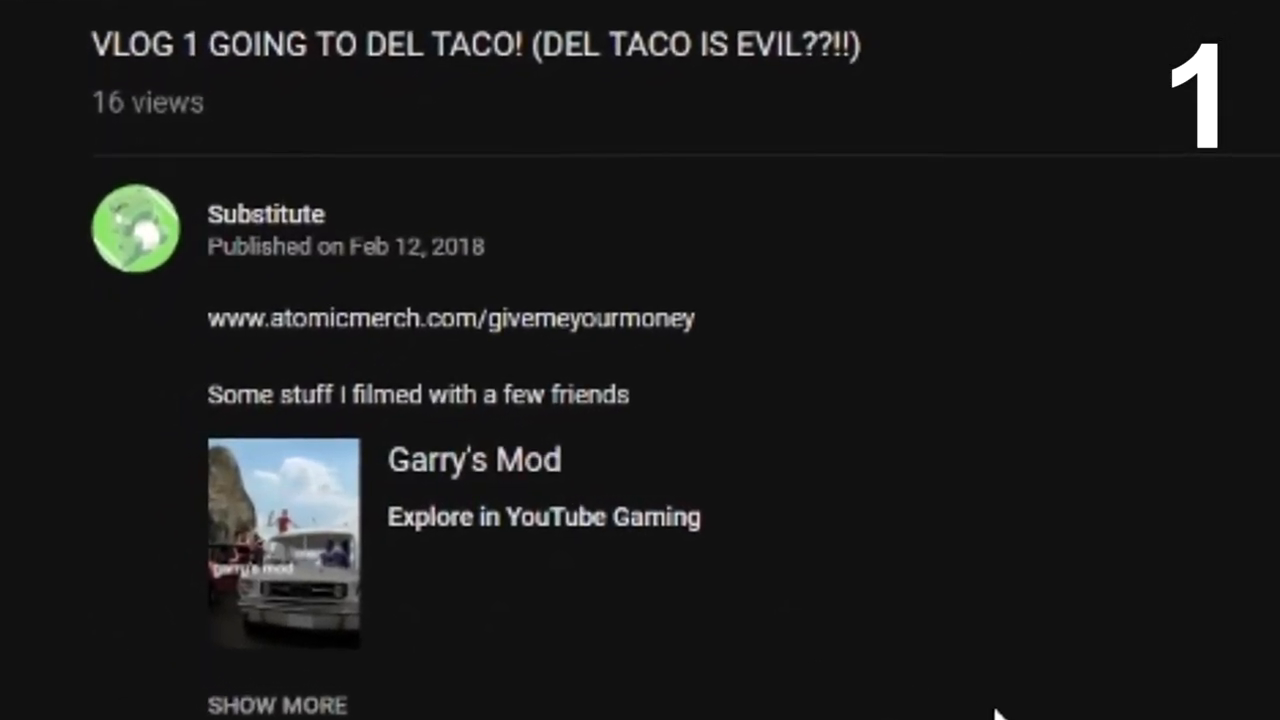